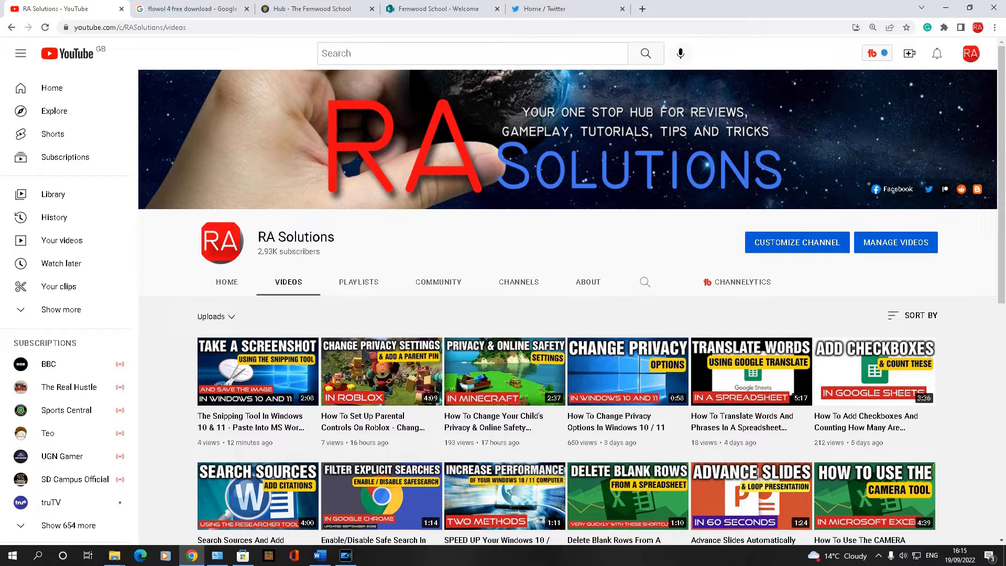
- Capture a region snip around the RA Solutions channel name, logo and tabs
key(win+shift+s)
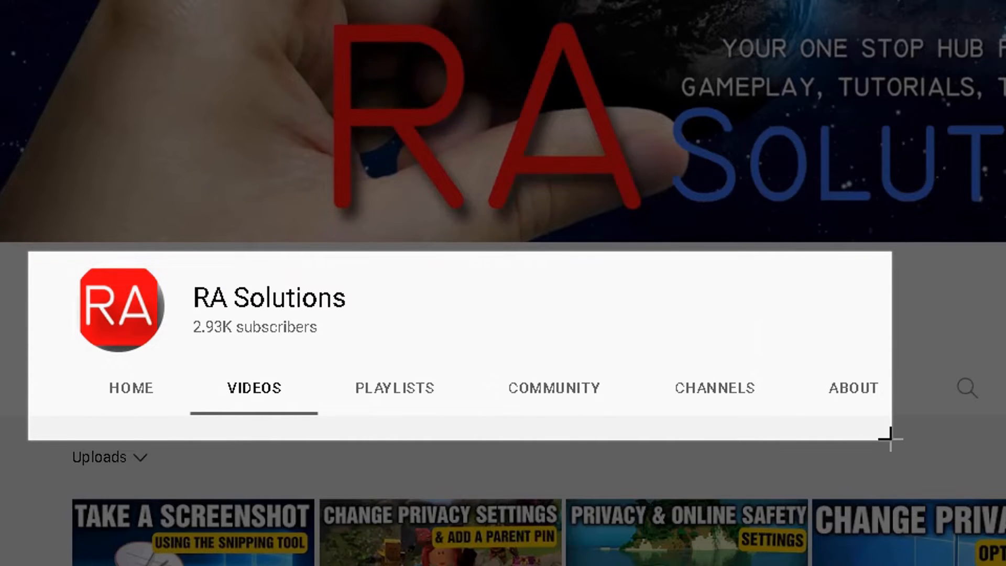
scroll(down, 3)
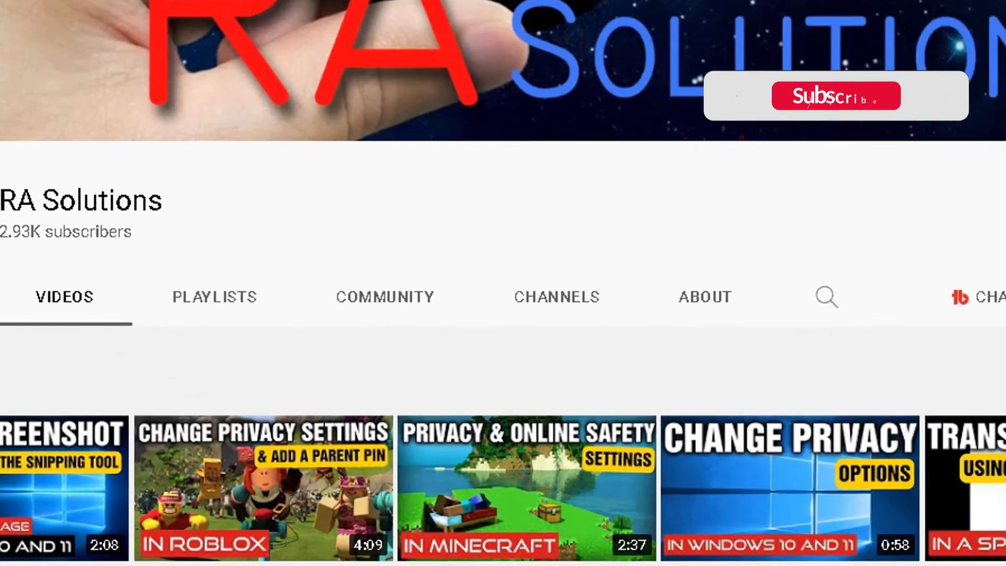
click(835, 96)
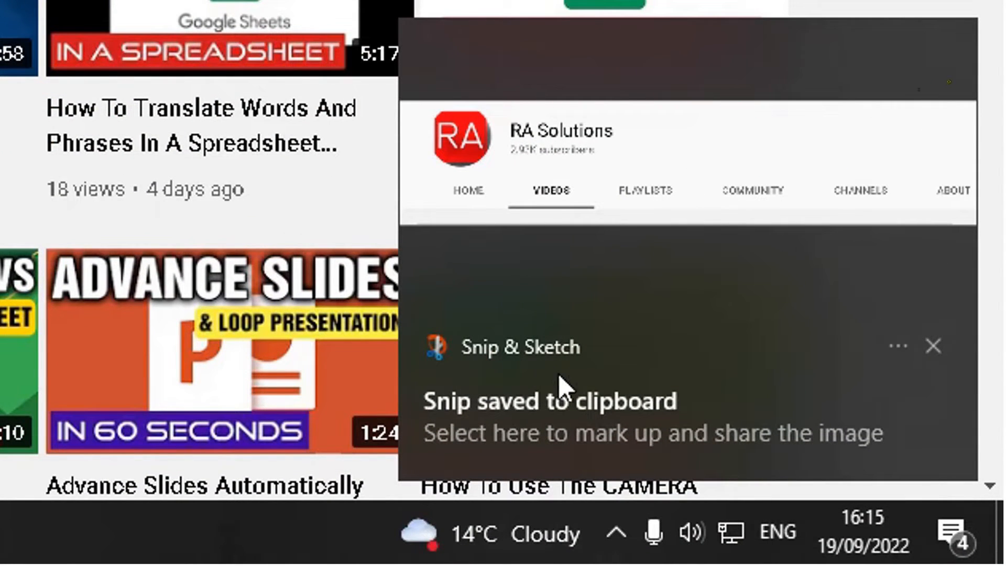
mouse_move(529, 401)
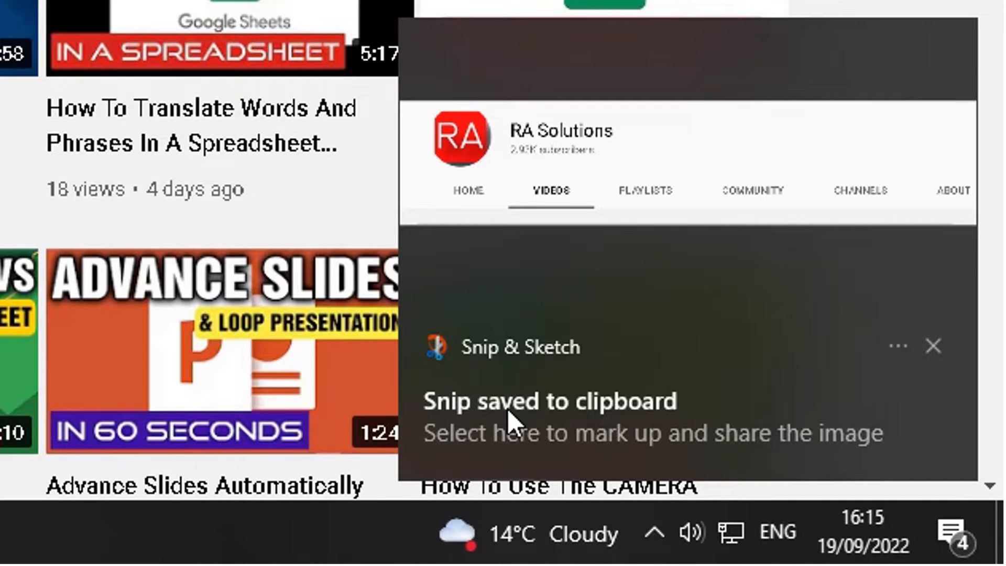
- Open the clipboard snip from the notification and pick the red ballpoint pen
click(934, 345)
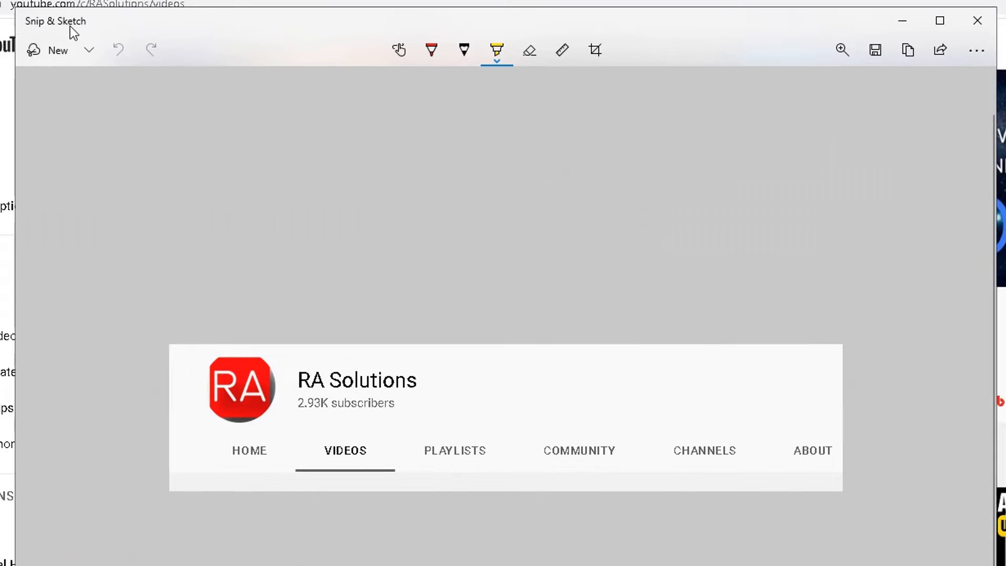
mouse_move(826, 471)
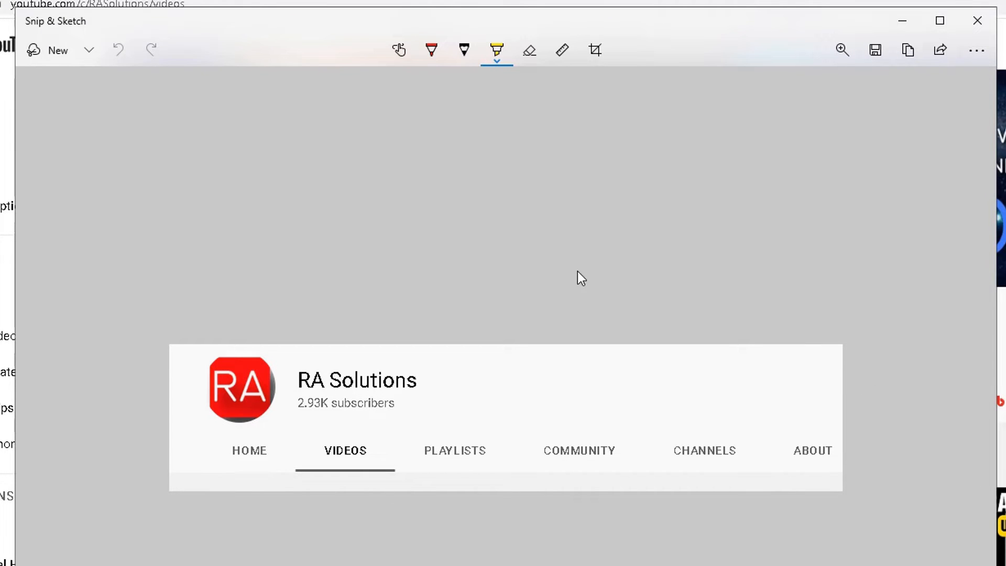
mouse_move(532, 504)
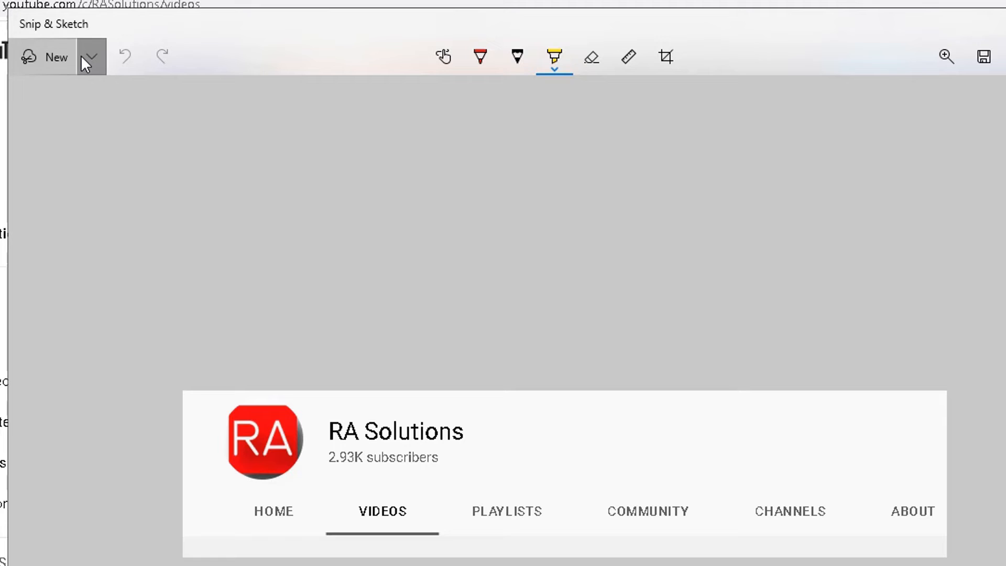
click(90, 57)
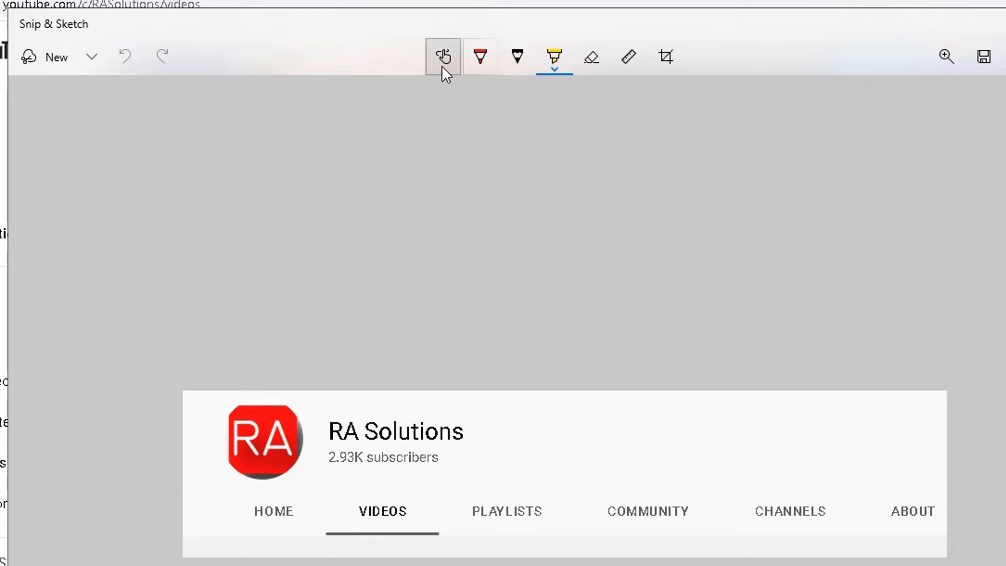
mouse_move(442, 57)
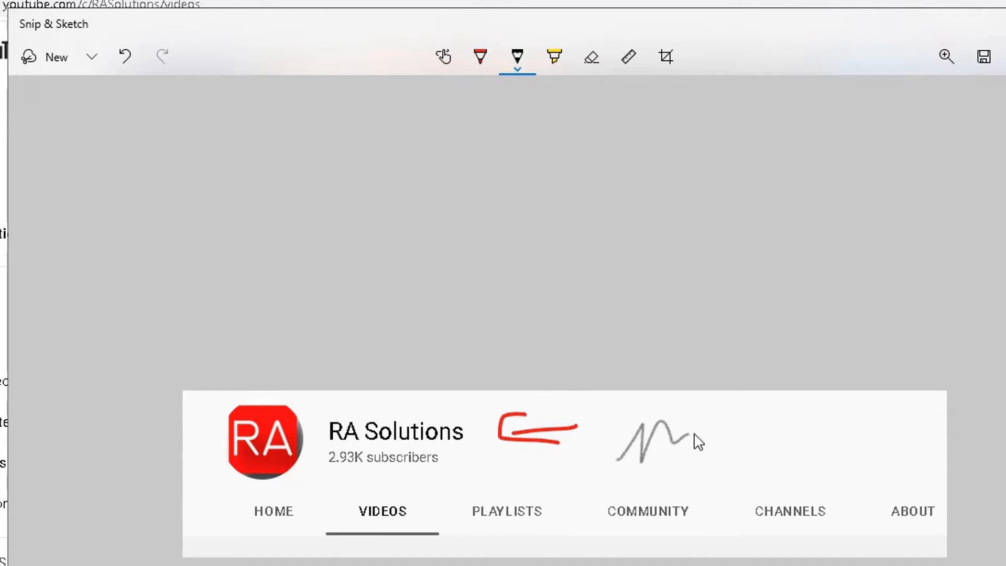
- Finish the grey squiggle and highlight '2.93K subscribers' in yellow
drag(674, 443, 741, 420)
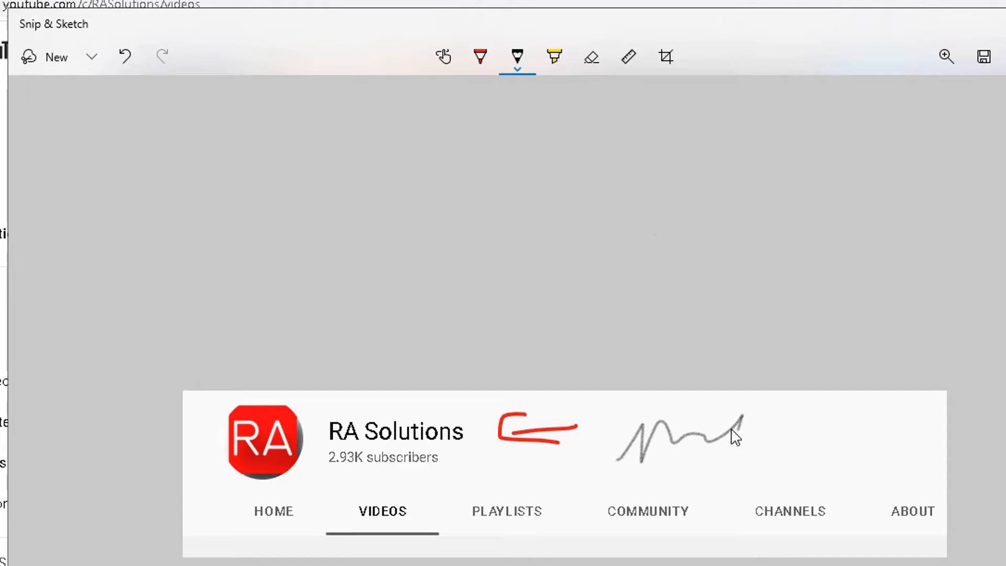
click(554, 57)
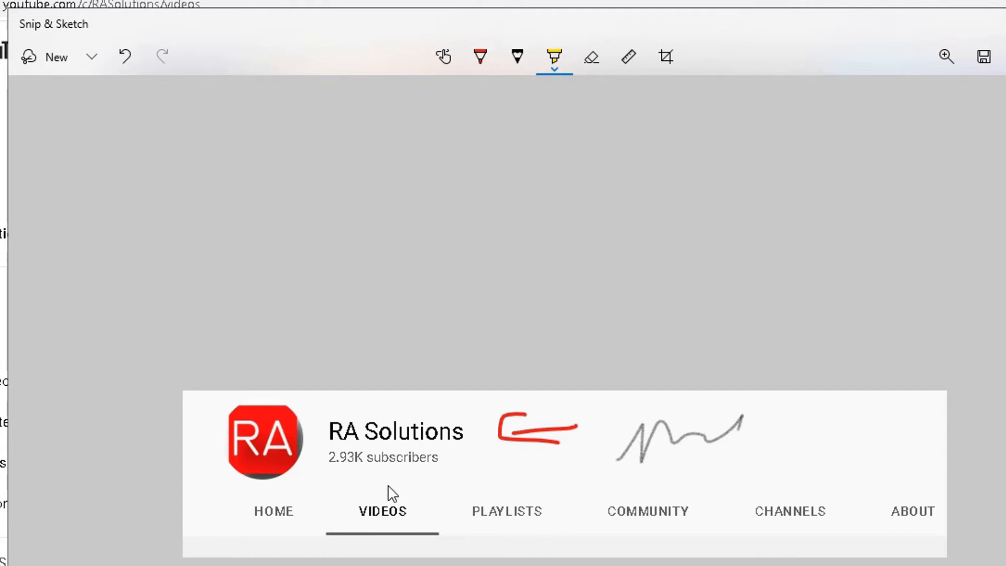
drag(330, 457, 438, 460)
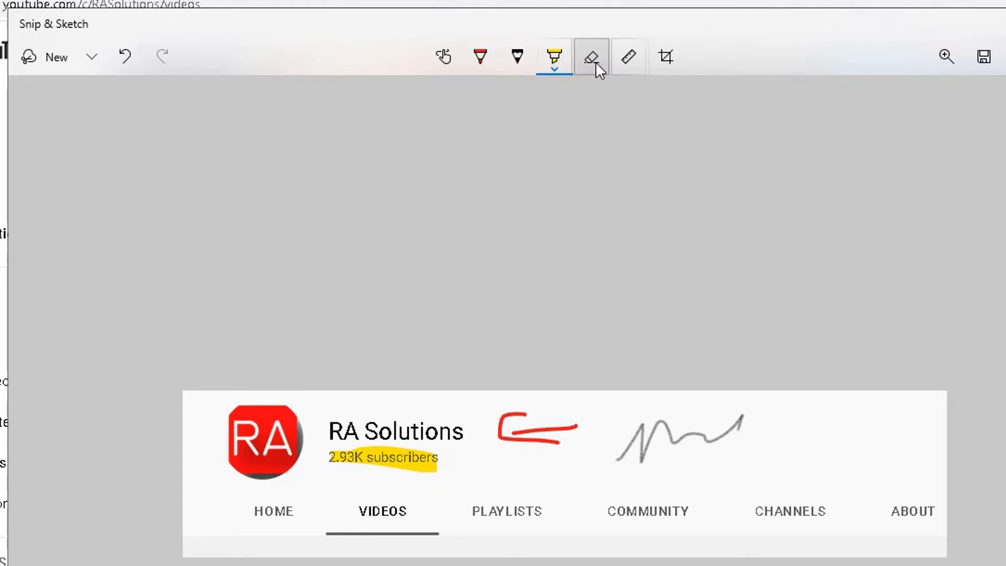
- Erase the grey squiggle and the red stroke beside the channel name
click(591, 57)
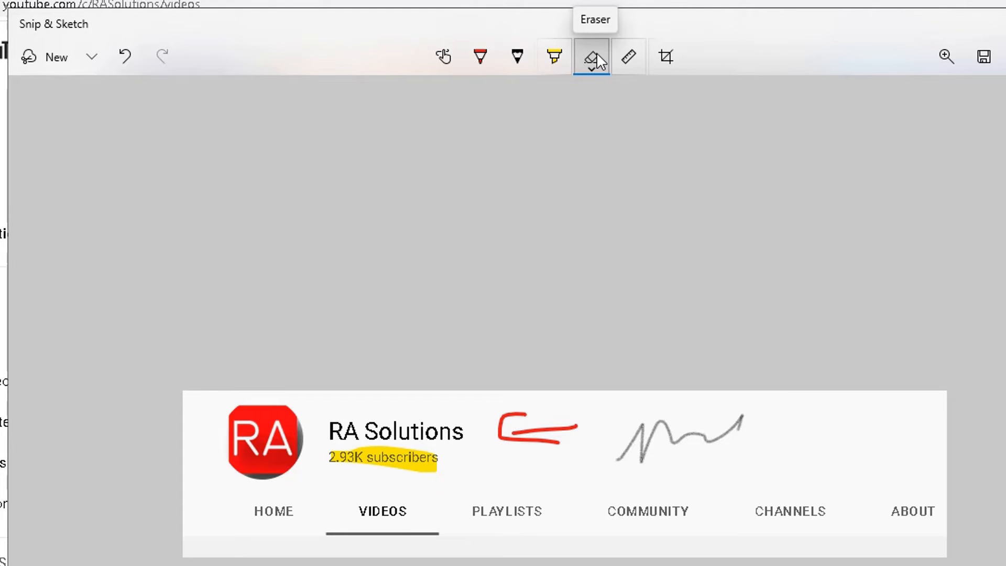
click(591, 57)
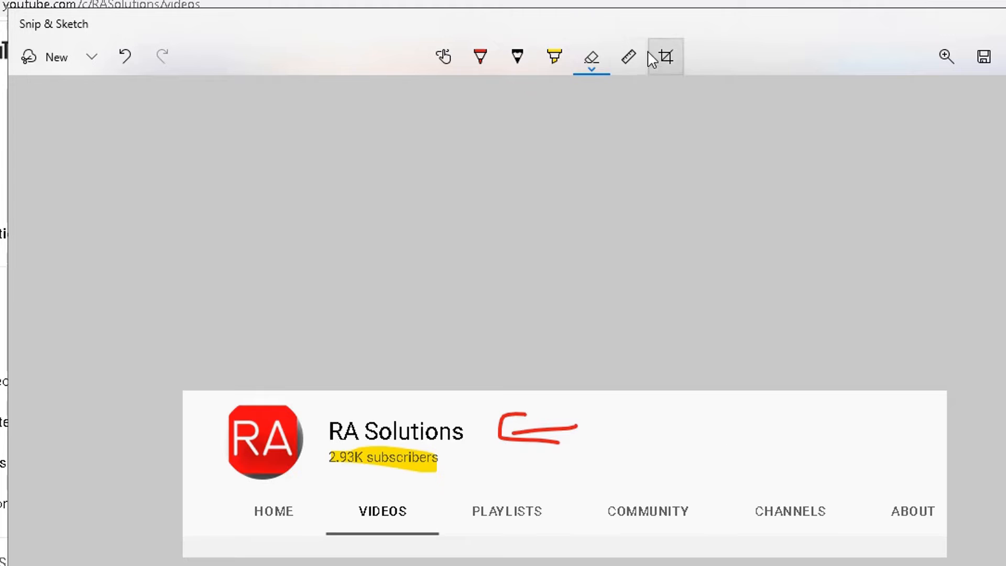
click(592, 66)
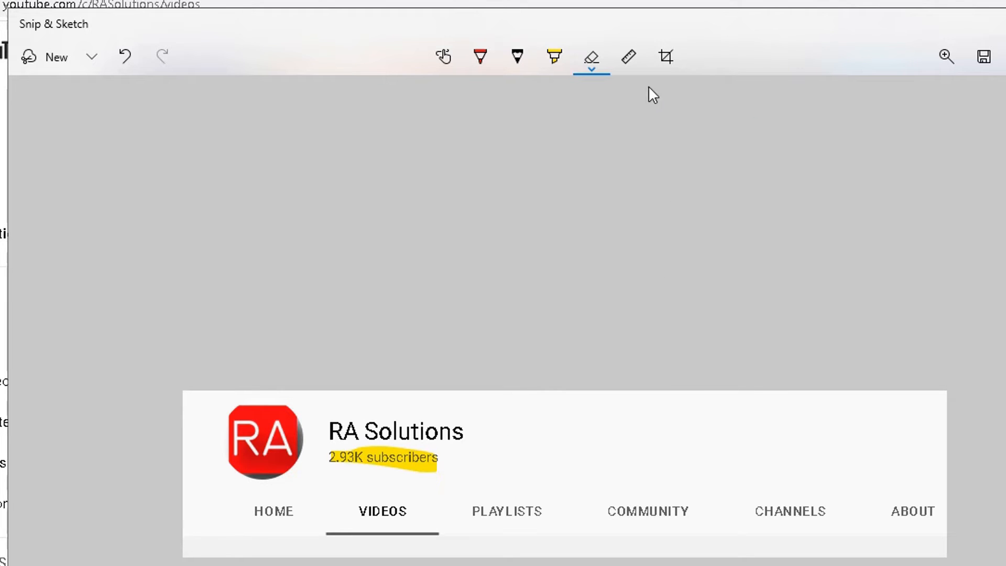
mouse_move(628, 58)
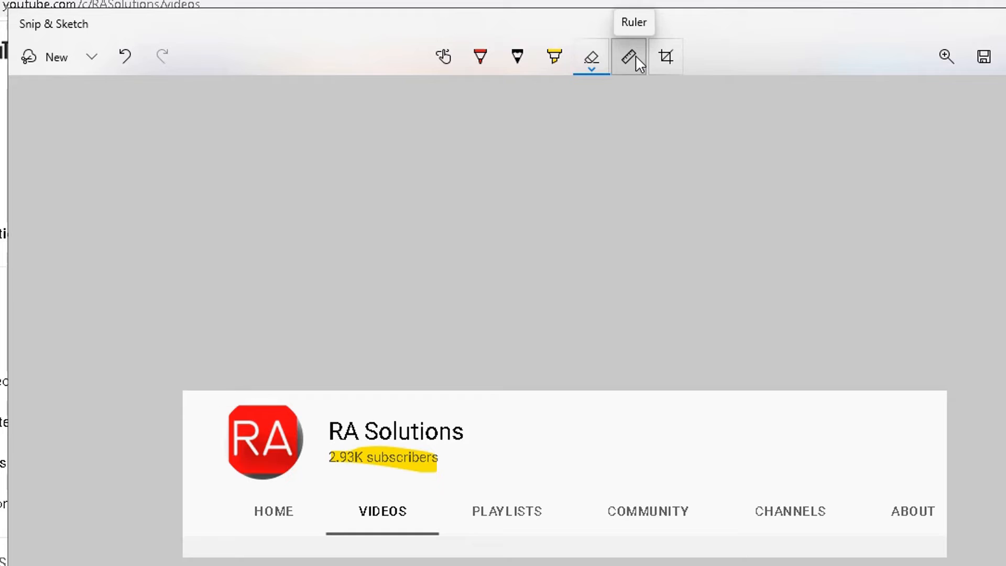
mouse_move(668, 58)
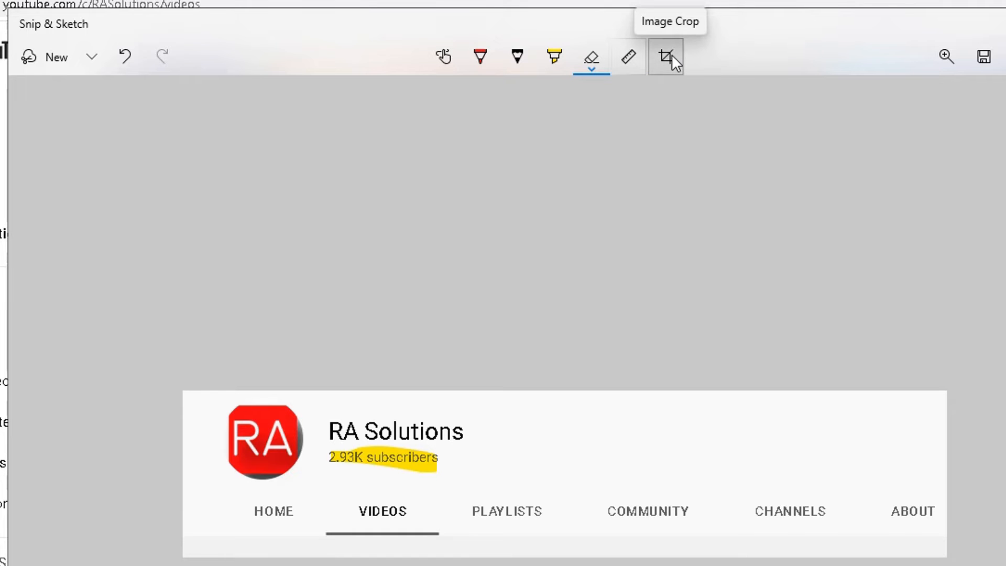
- Crop away the ABOUT tab and right margin, then zoom out to view the result
click(664, 57)
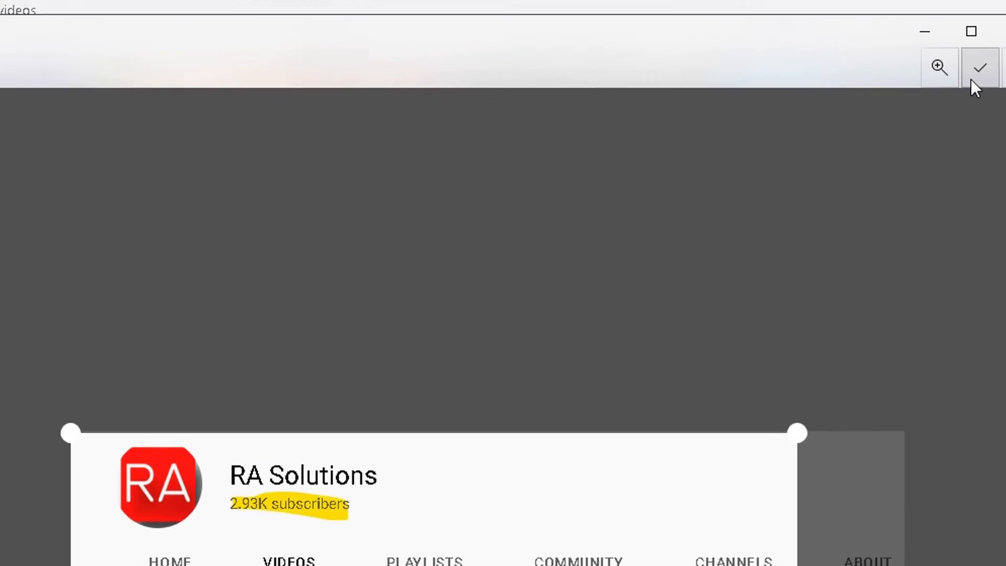
click(979, 67)
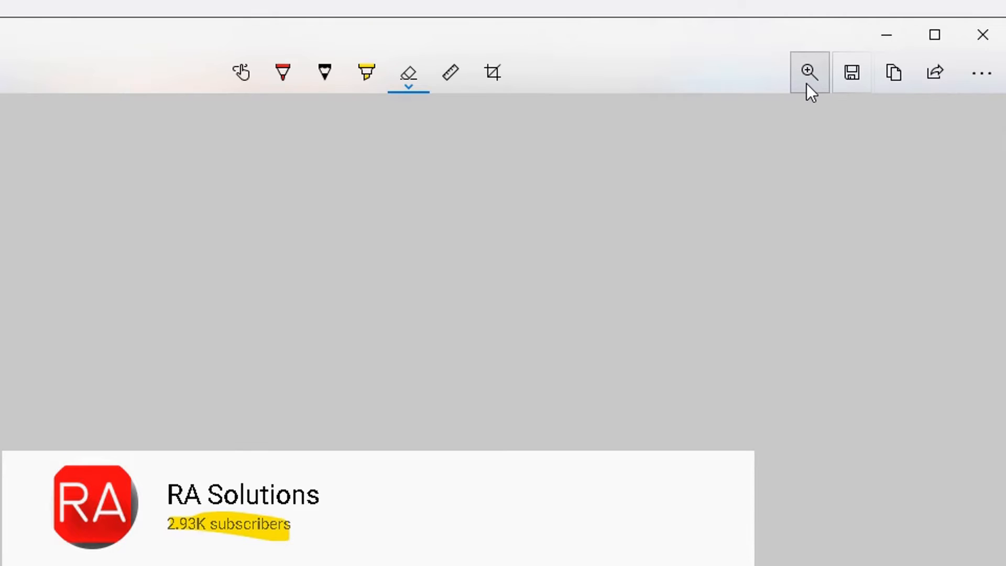
click(809, 73)
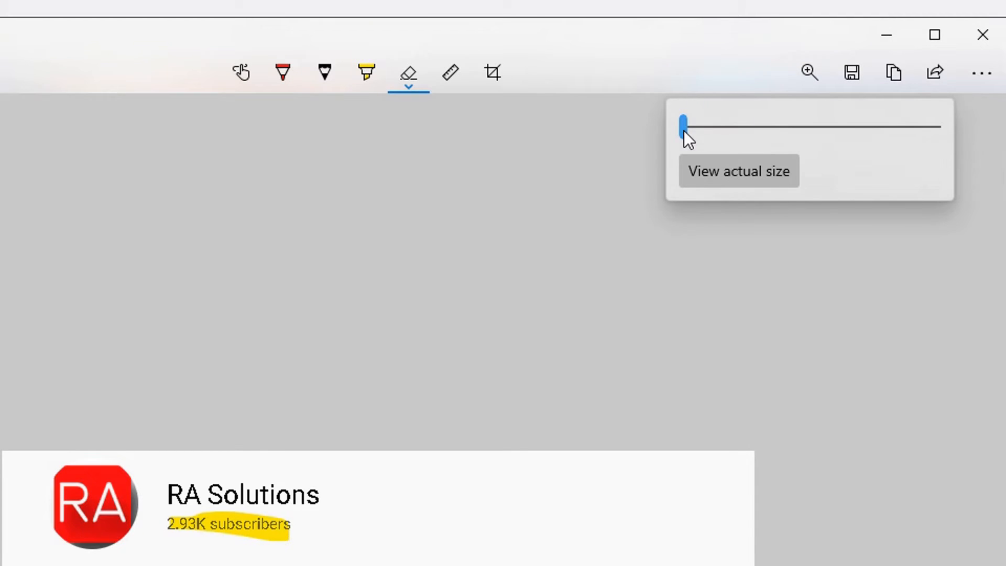
drag(682, 127, 688, 127)
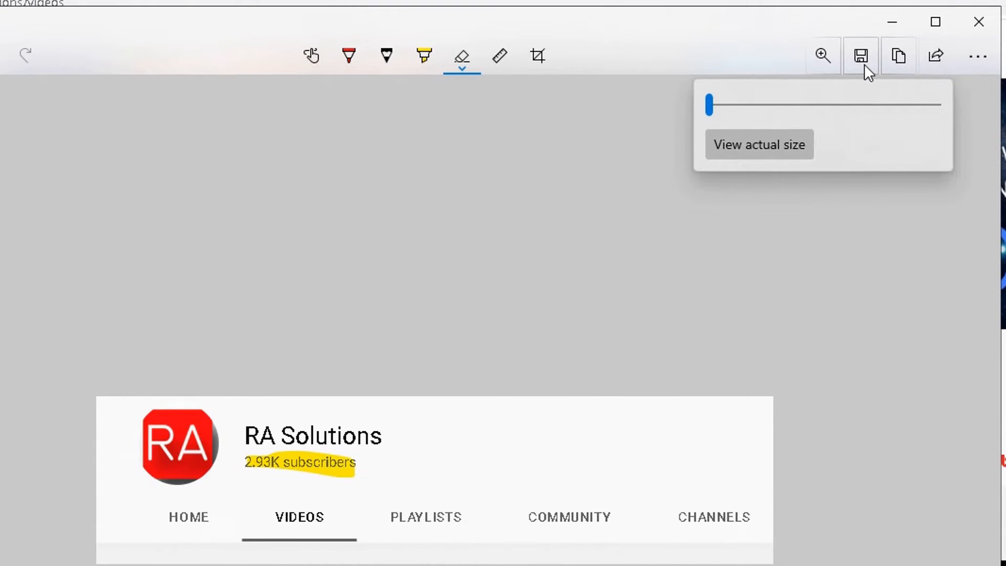
- Save the snip to Pictures as a PNG with the suggested Screenshot file name
click(862, 55)
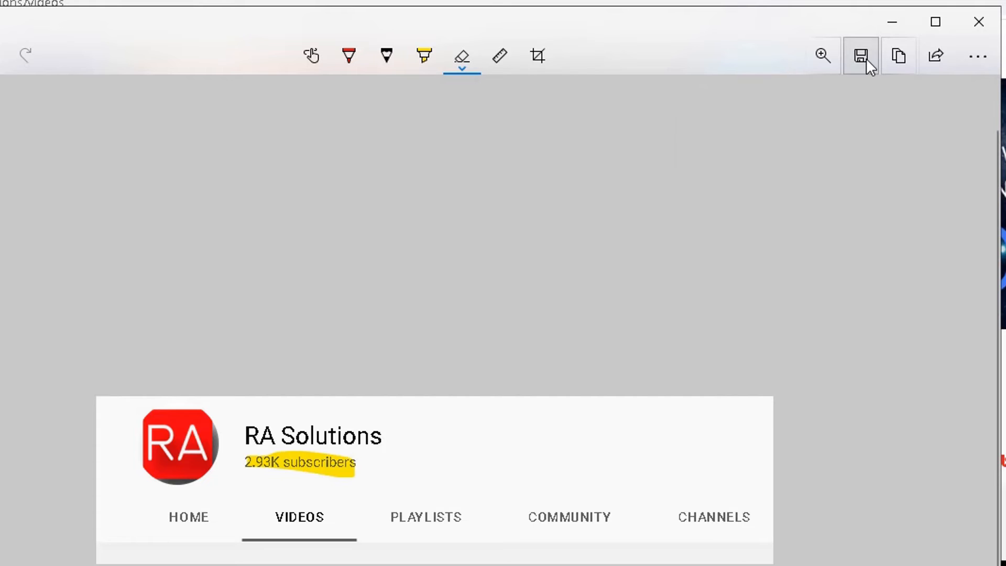
click(862, 56)
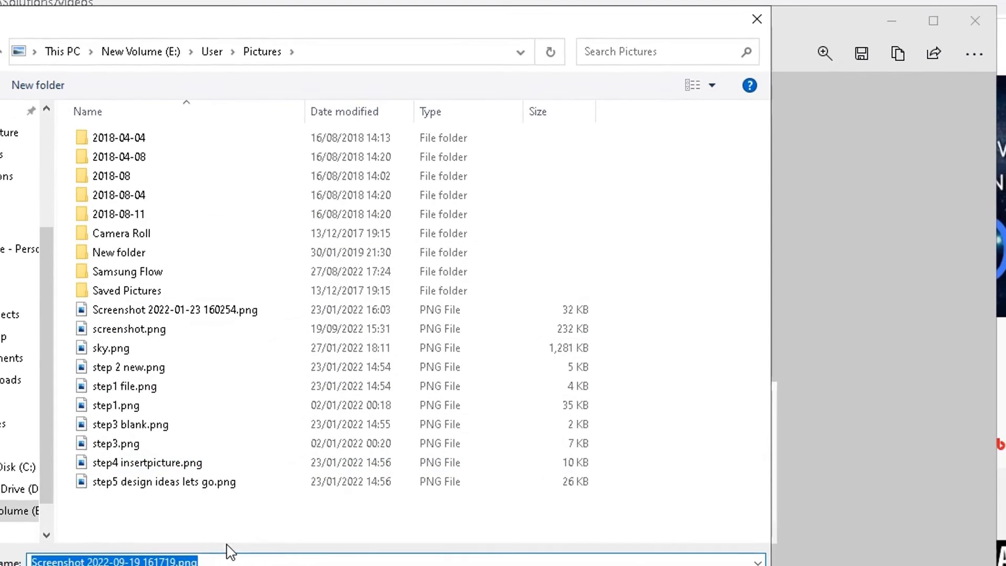
click(450, 516)
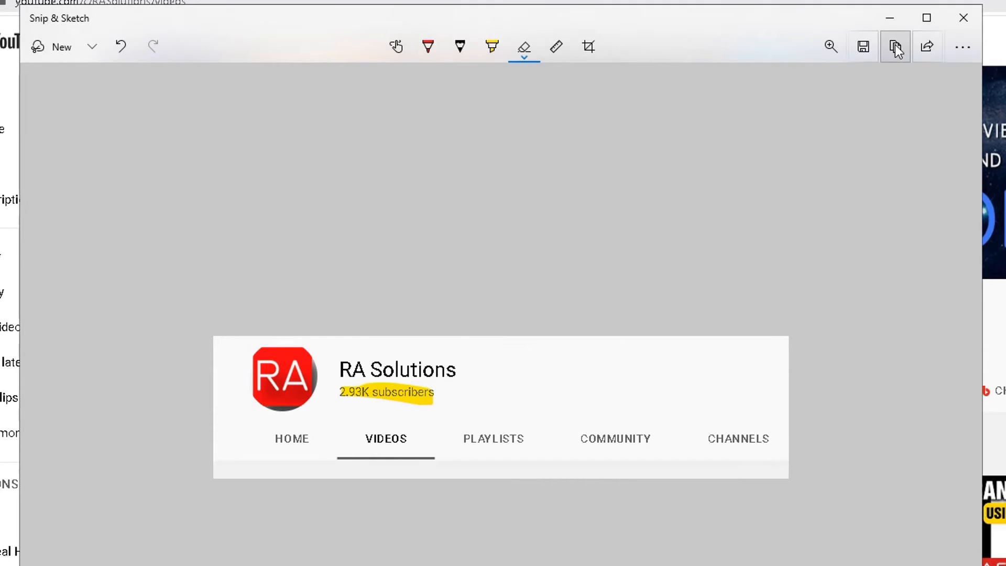
mouse_move(895, 47)
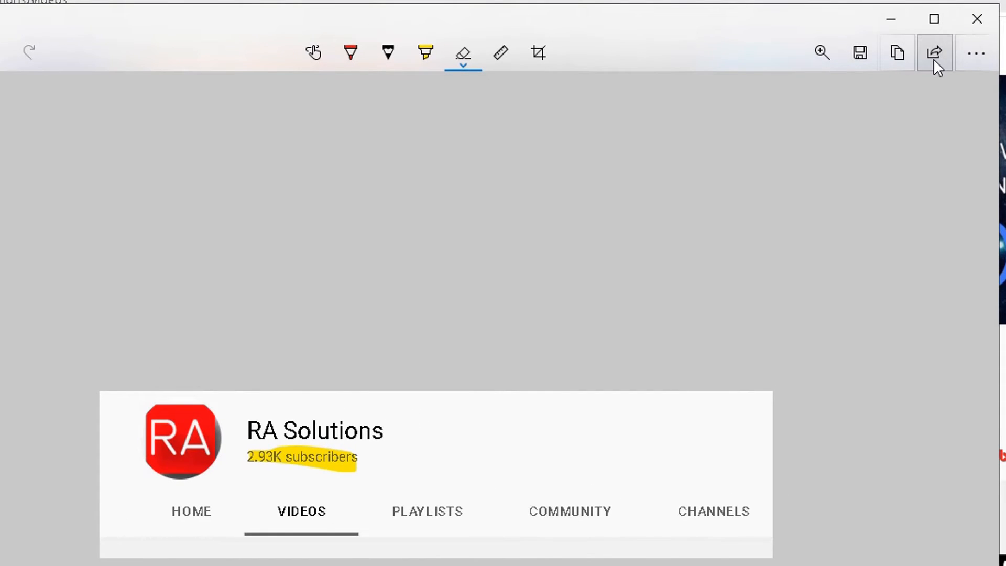
click(934, 53)
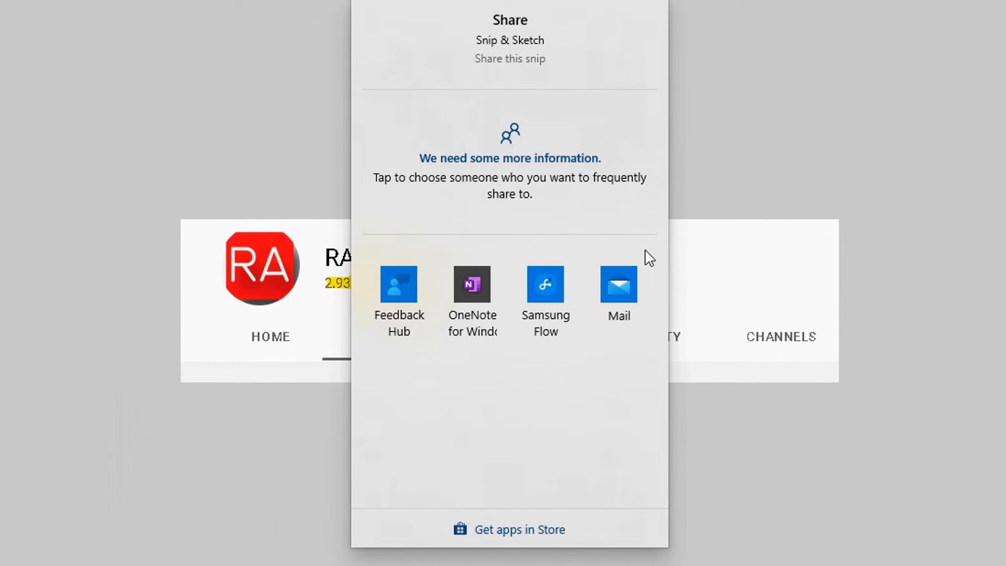
mouse_move(413, 256)
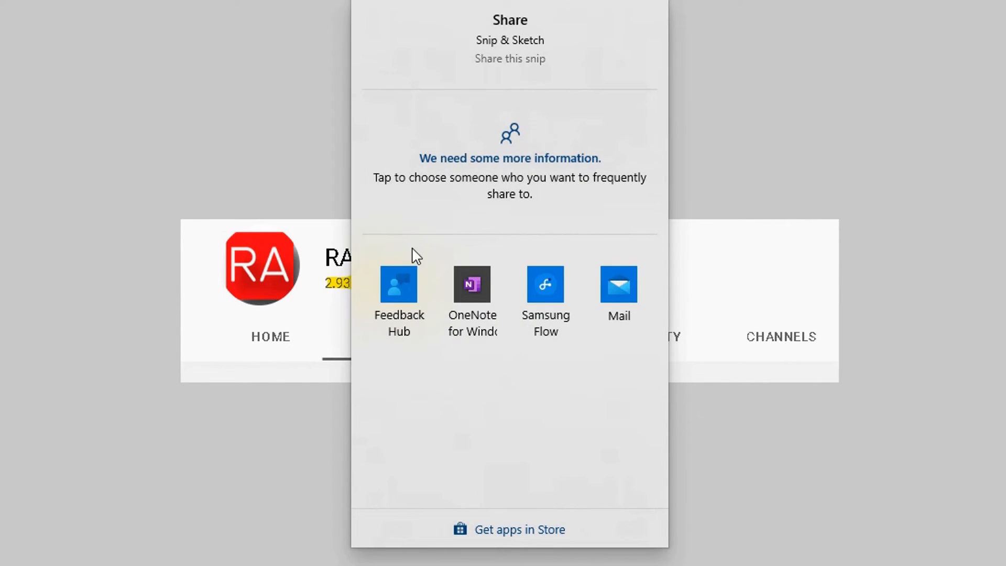
mouse_move(501, 529)
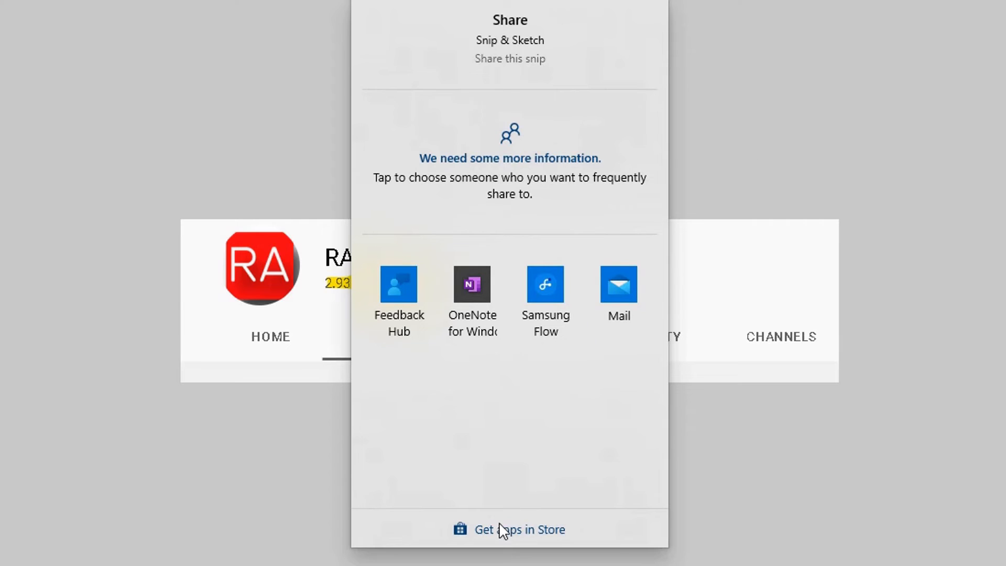
mouse_move(669, 354)
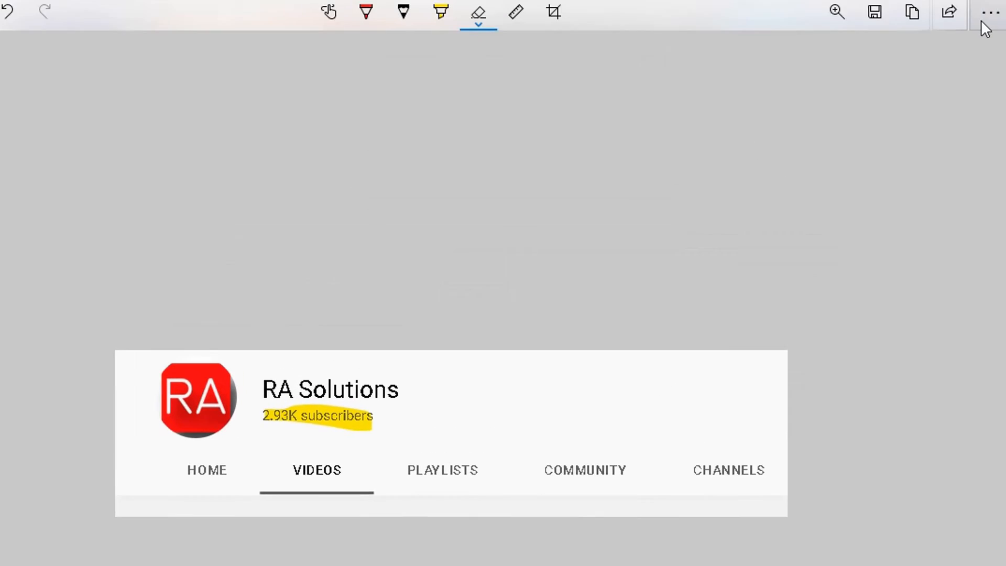
click(989, 12)
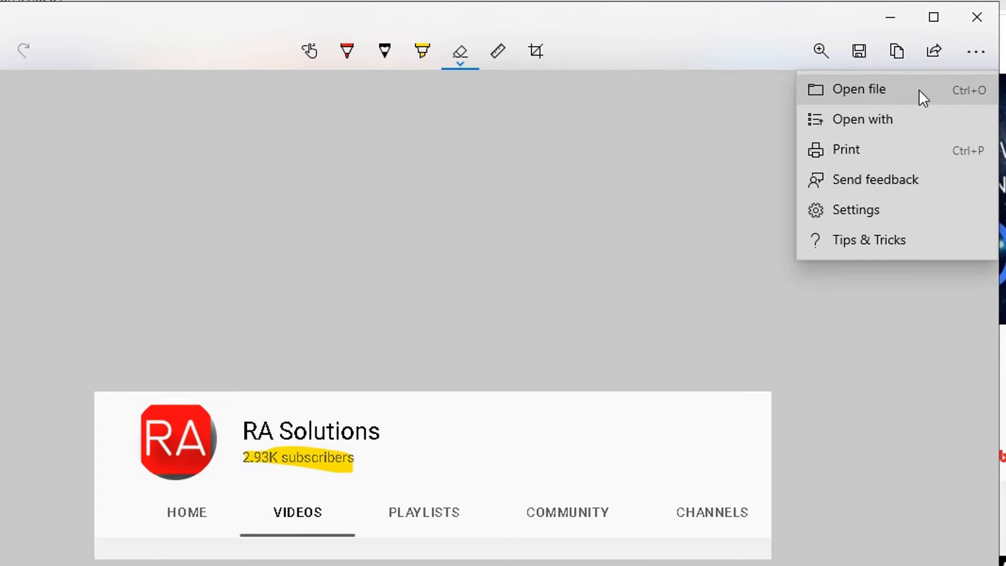
mouse_move(911, 124)
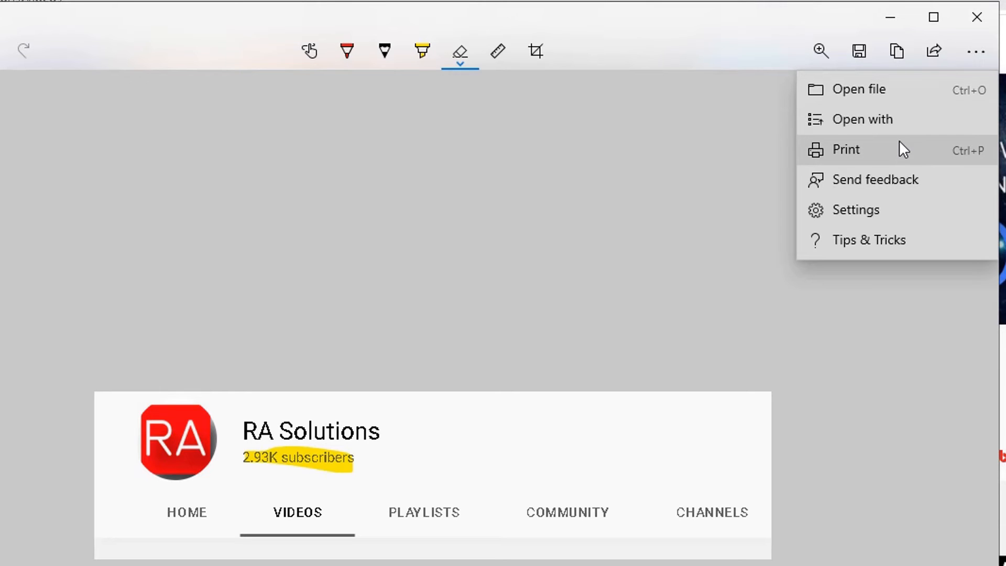
mouse_move(892, 187)
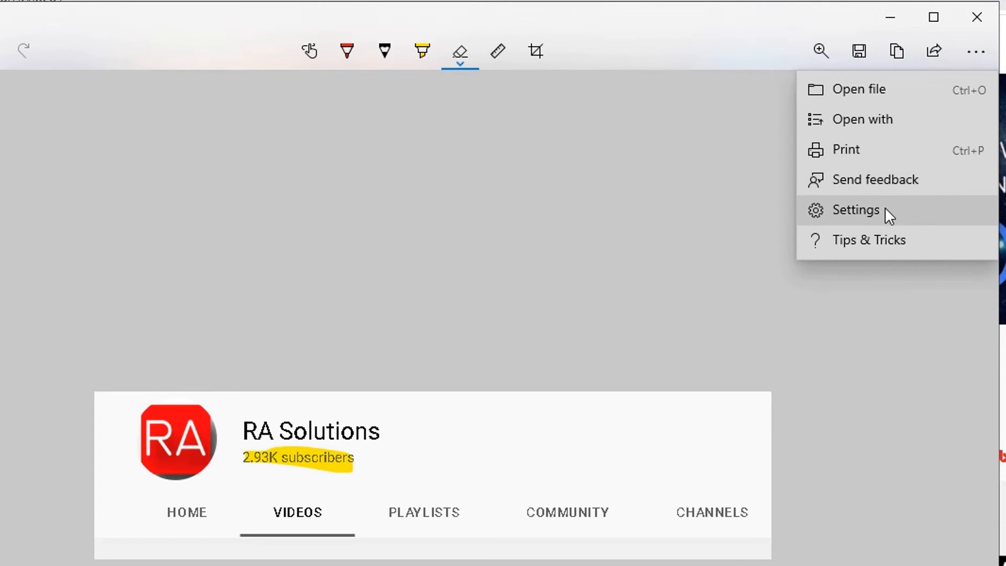
click(855, 210)
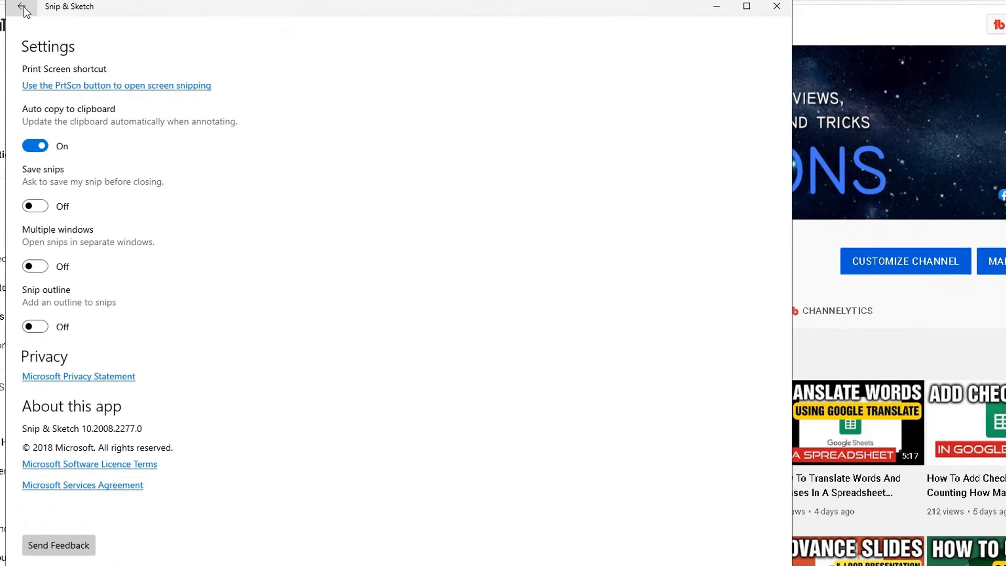
click(24, 11)
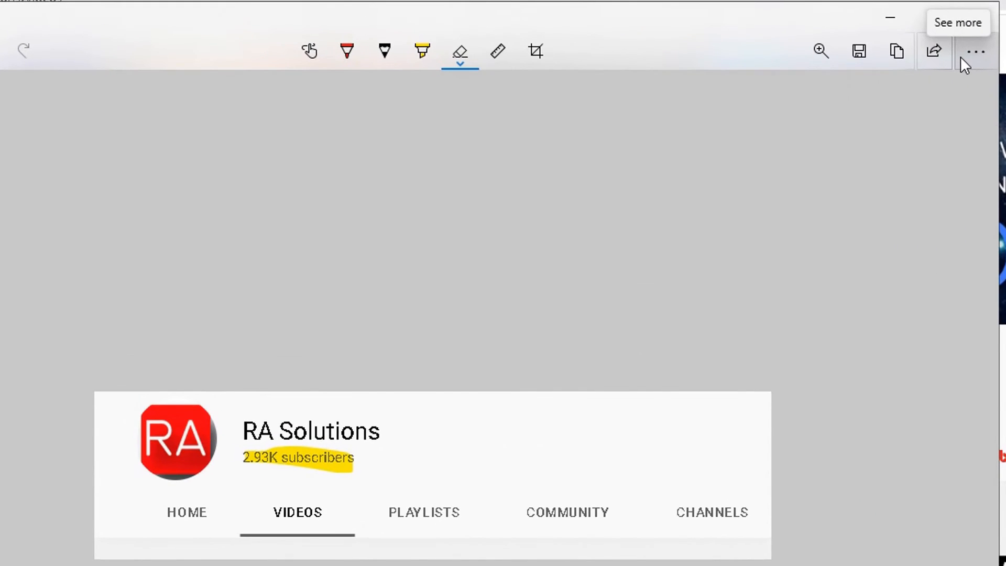
click(975, 50)
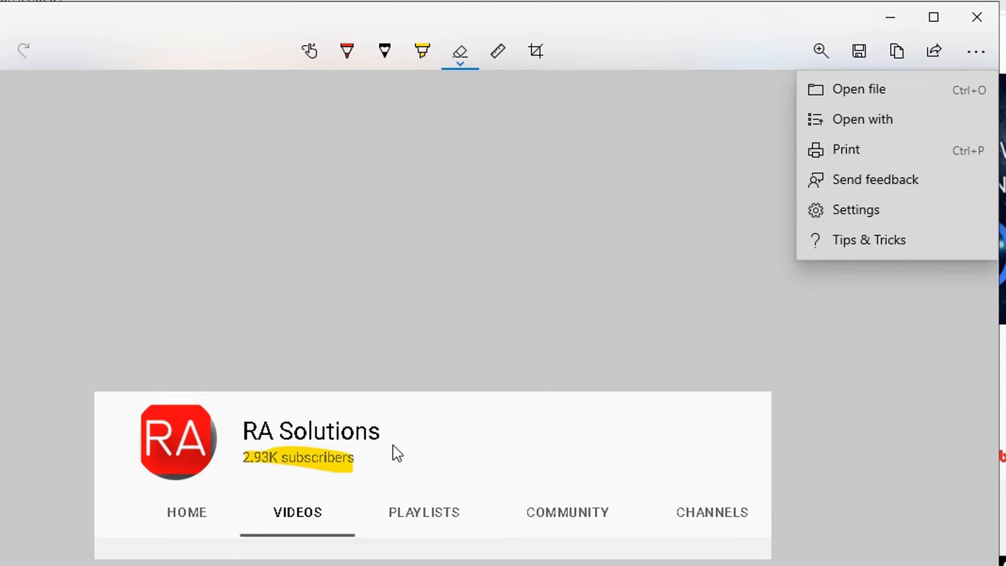
mouse_move(889, 93)
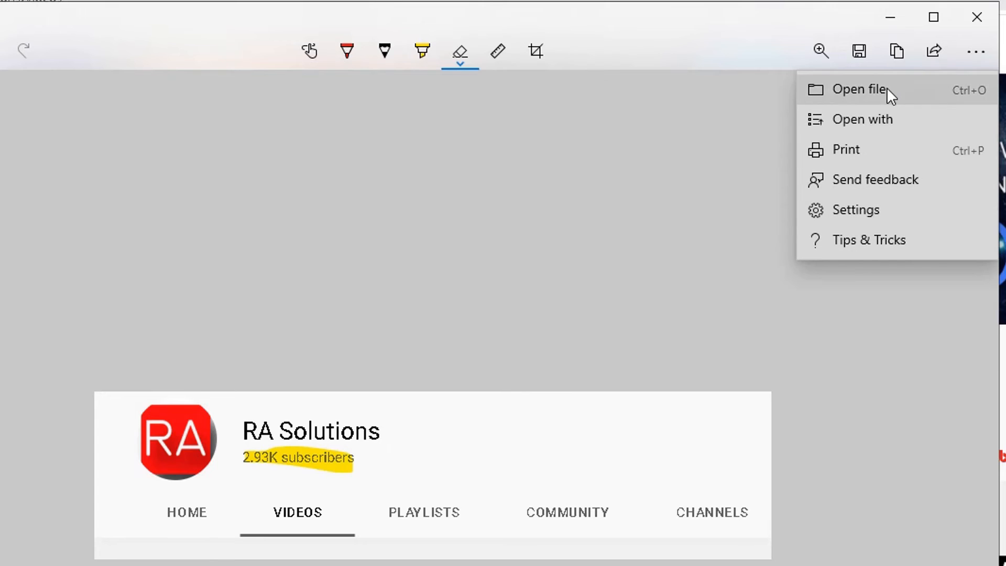
click(858, 89)
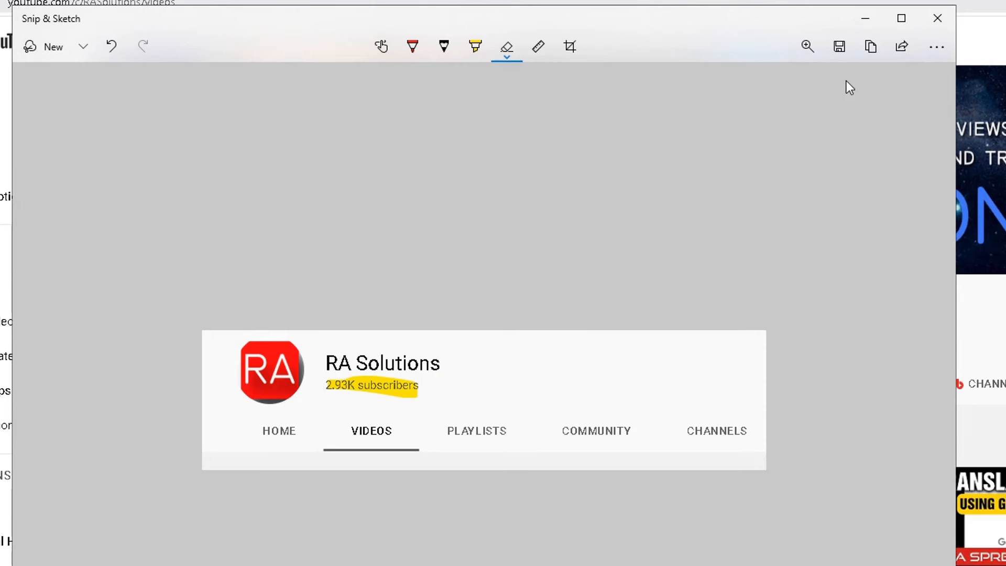
click(838, 46)
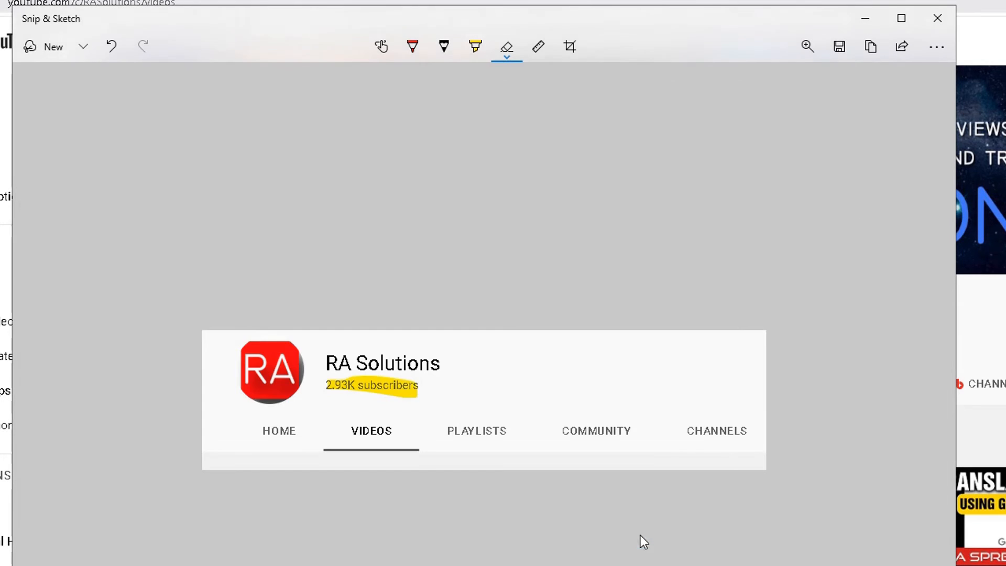
click(936, 47)
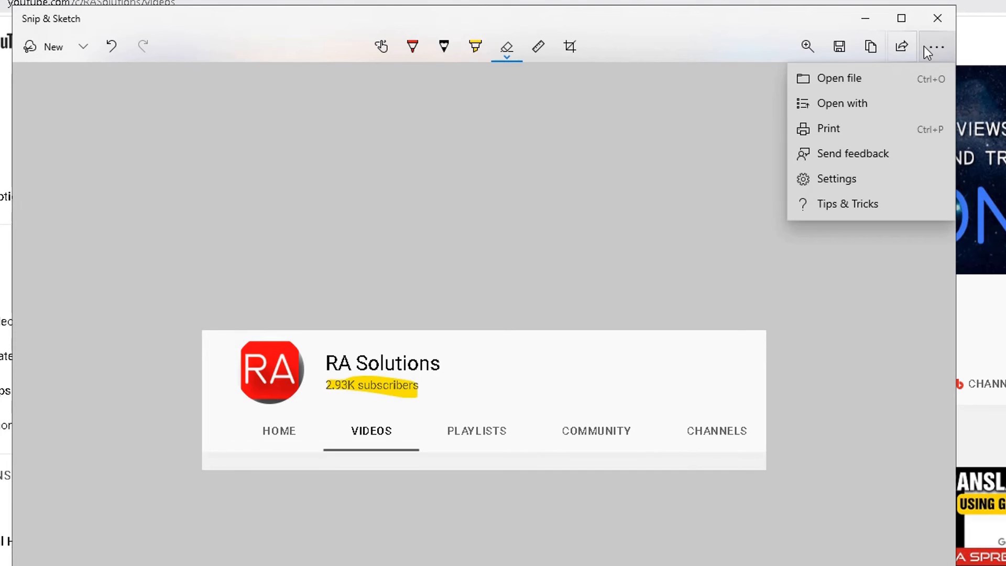
click(839, 77)
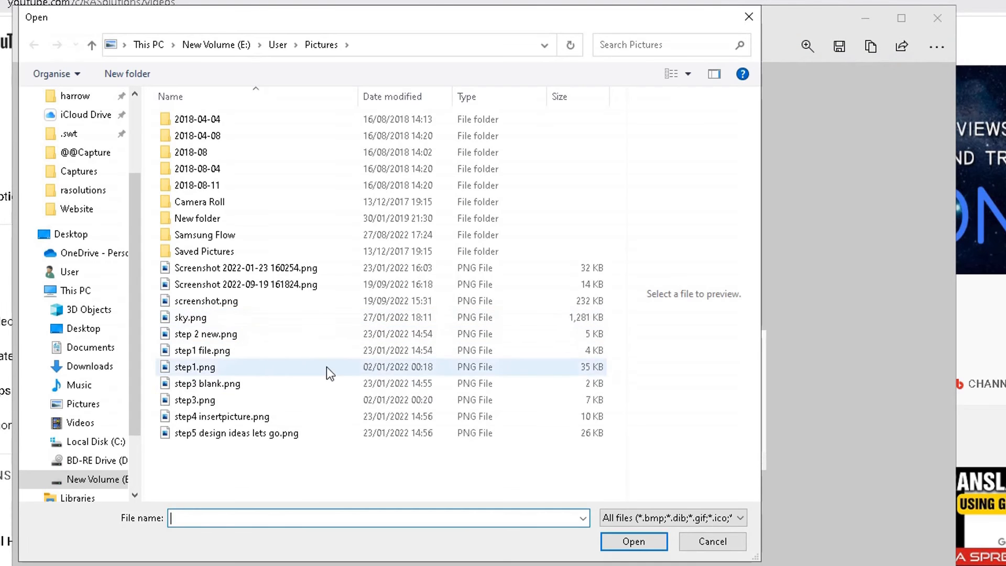
click(245, 284)
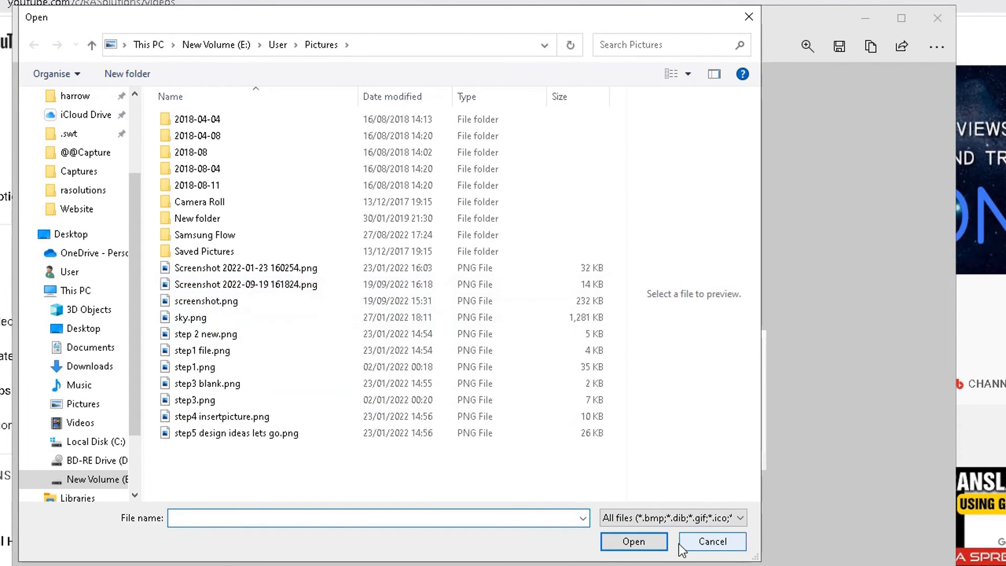
click(710, 541)
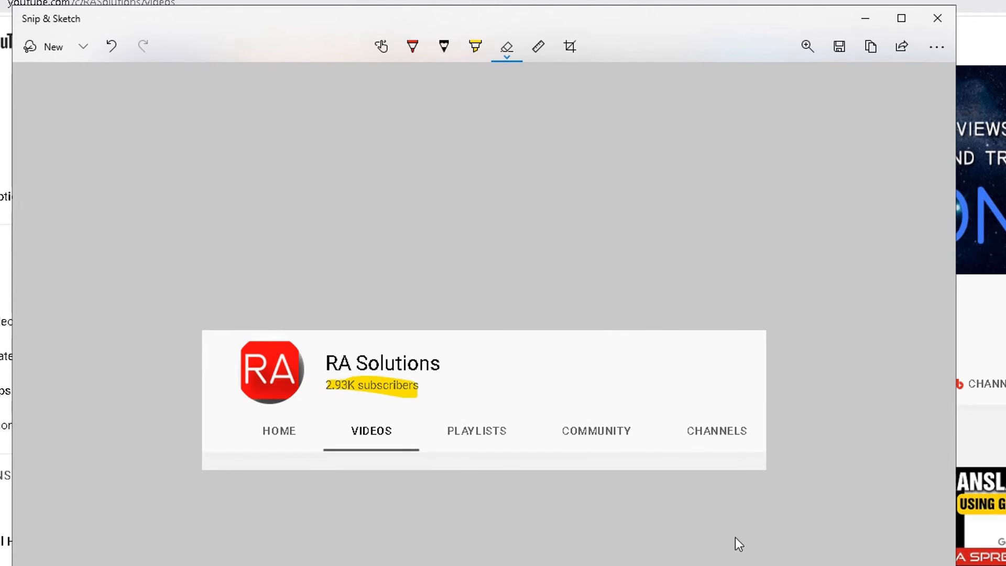
mouse_move(748, 544)
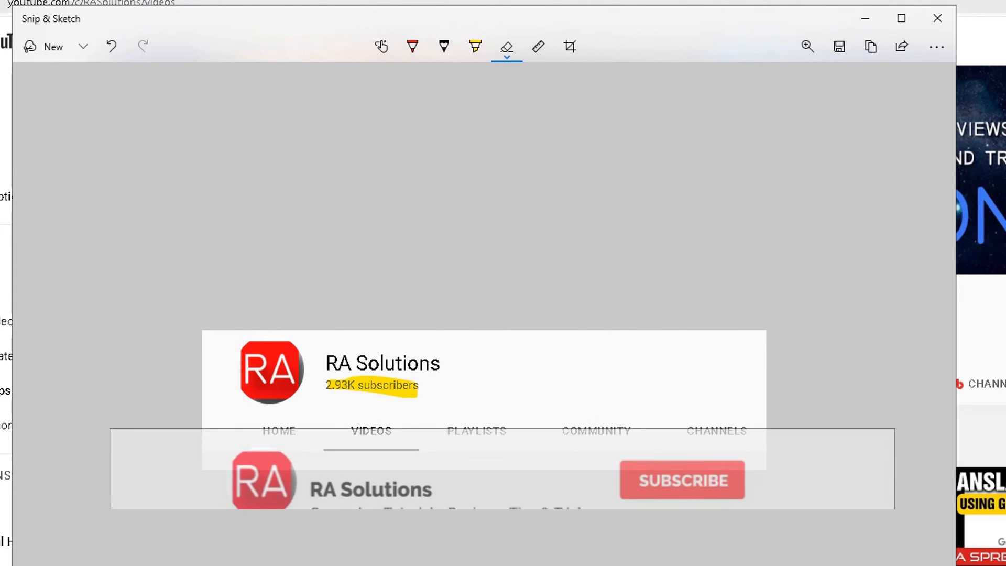
click(682, 480)
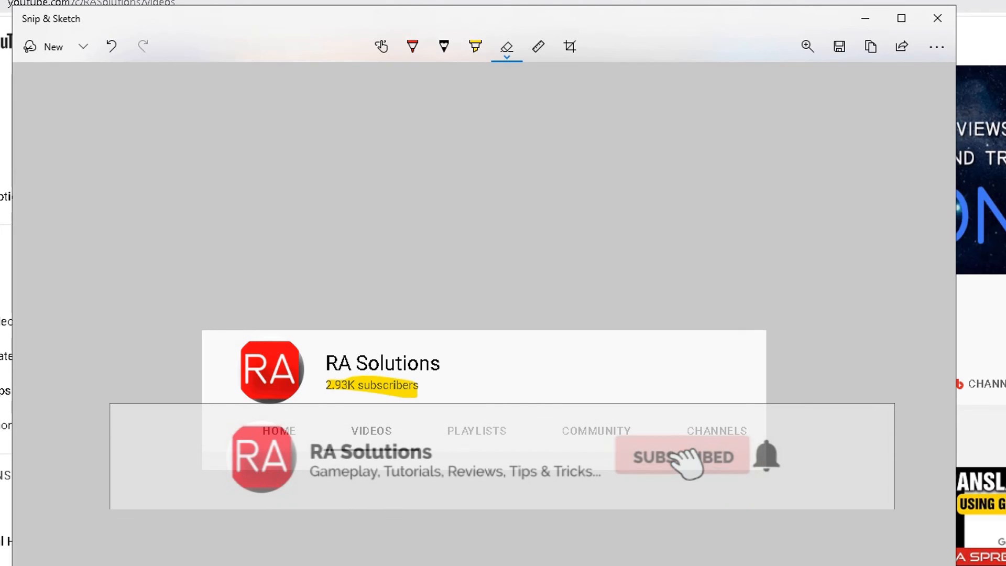
click(683, 456)
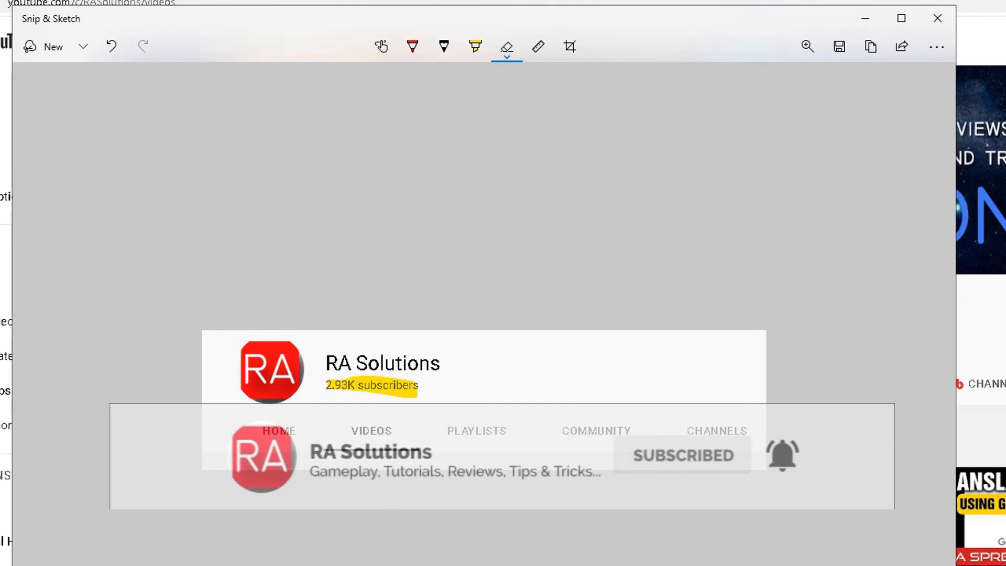